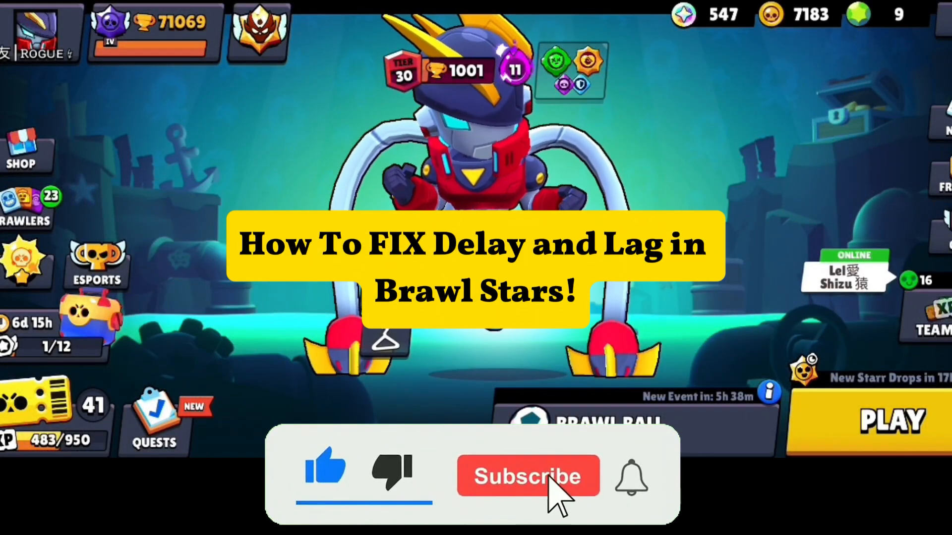
Leave Brawl Stars and land on the phone's main Settings list.
{"action": "left_click", "coordinate": [527, 476]}
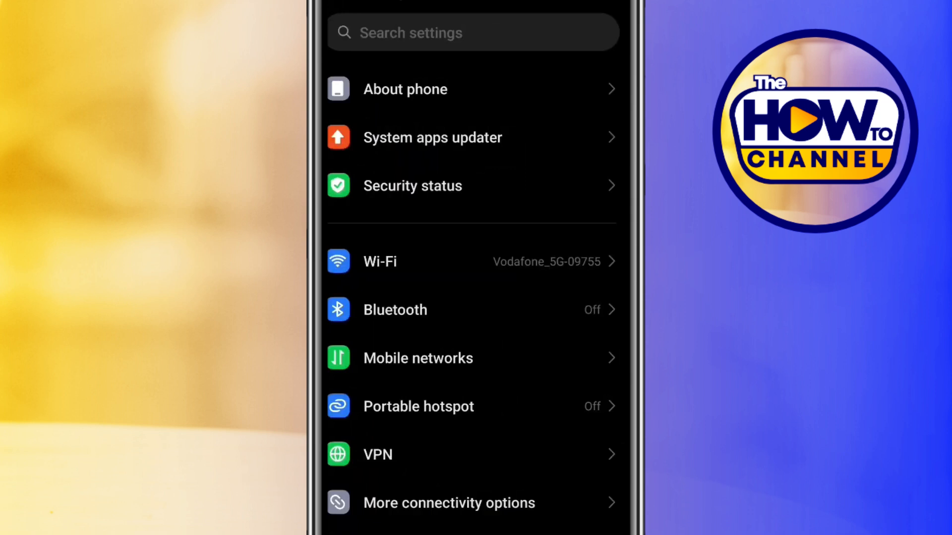
{"action": "left_click", "coordinate": [470, 31]}
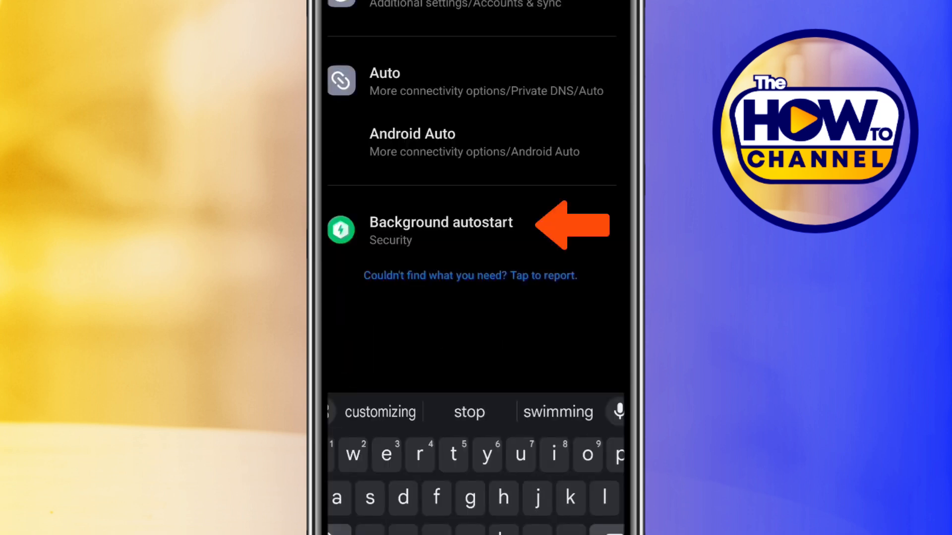
{"action": "left_click", "coordinate": [440, 229]}
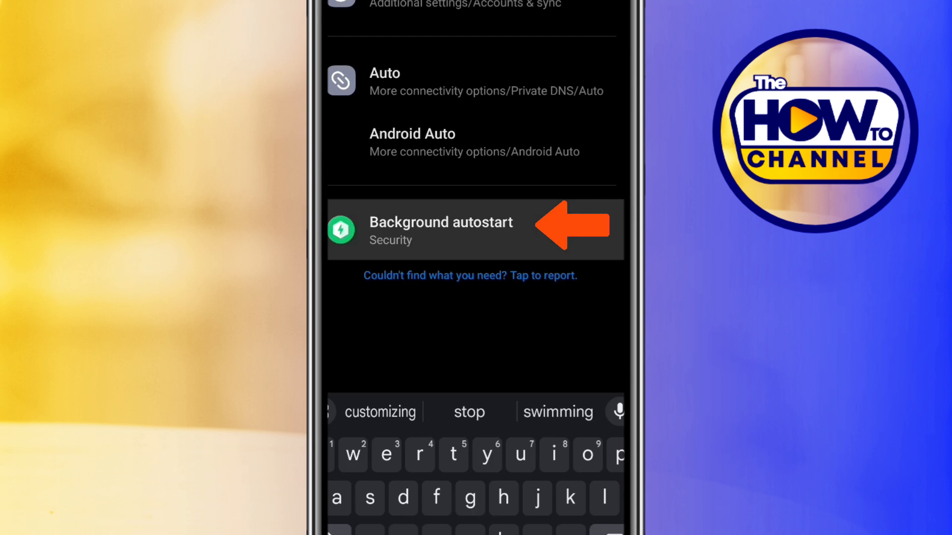
{"action": "left_click", "coordinate": [441, 229]}
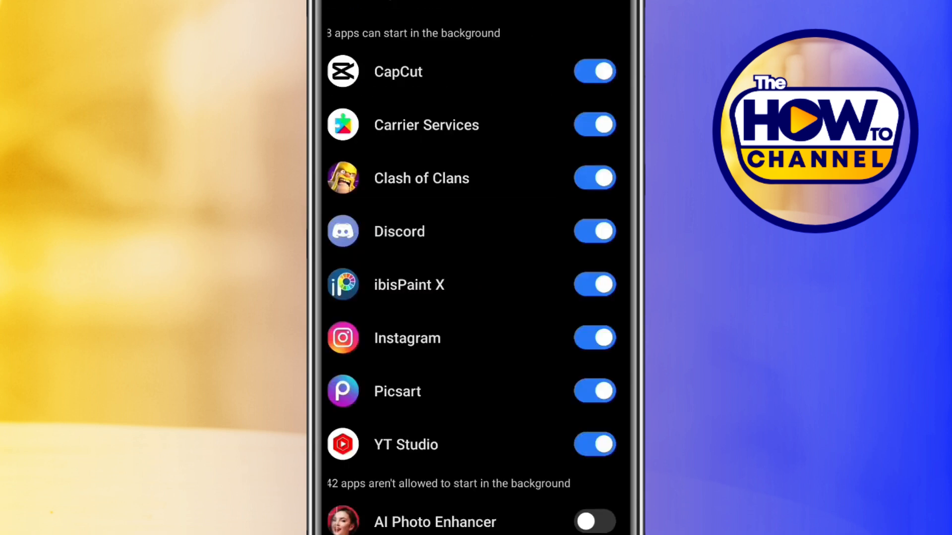
{"action": "scroll", "scroll_direction": "up", "scroll_amount": 3}
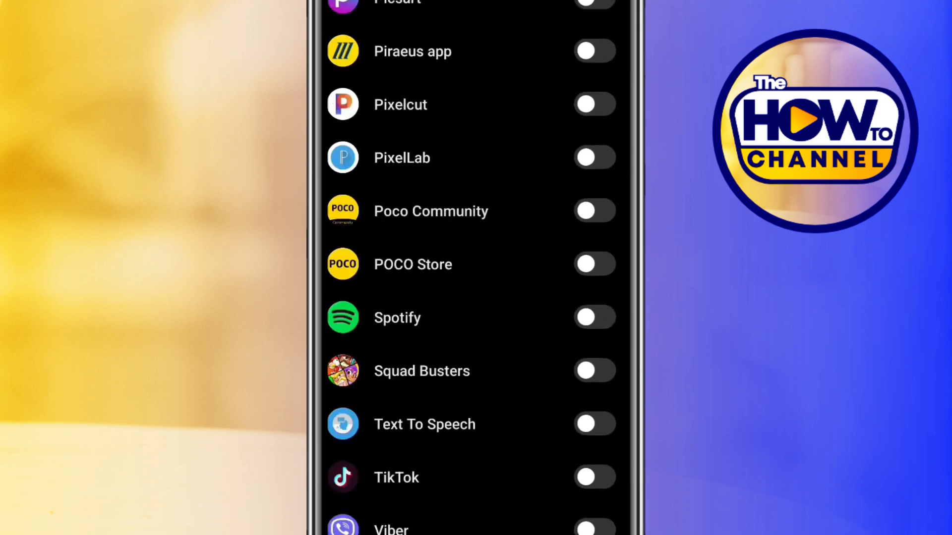
{"action": "scroll", "scroll_direction": "down", "scroll_amount": 3}
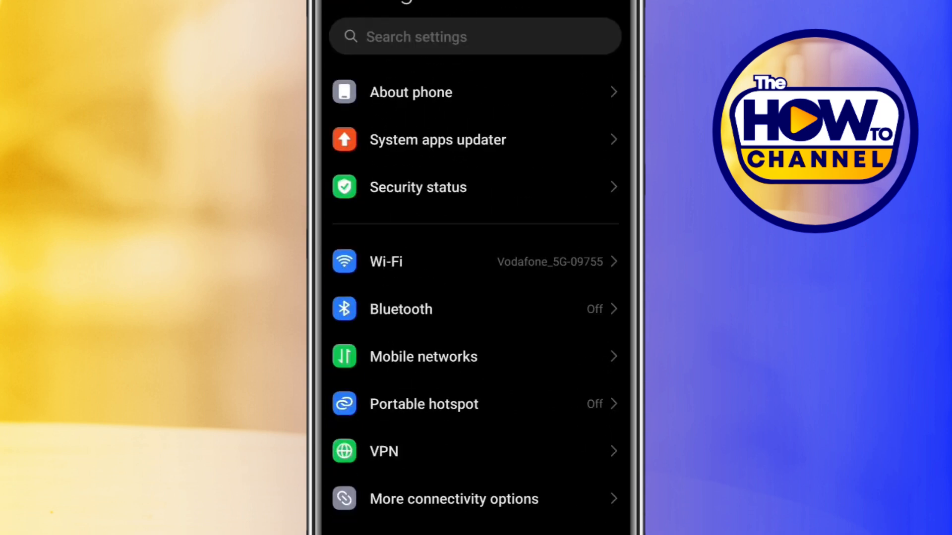
Clear only the cache for Brawl Stars and confirm, shrinking storage to 1.20 GB.
{"action": "scroll", "scroll_direction": "down", "scroll_amount": 3}
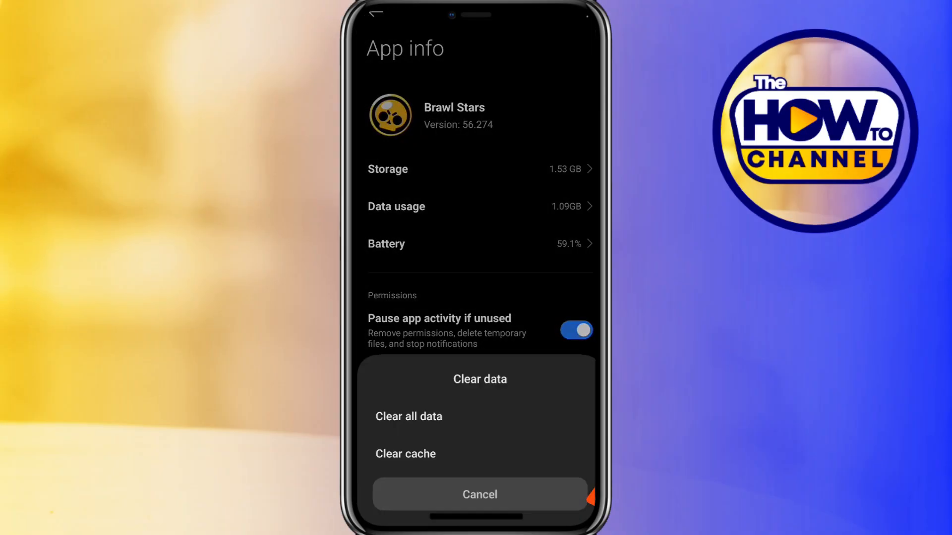
{"action": "left_click", "coordinate": [404, 453]}
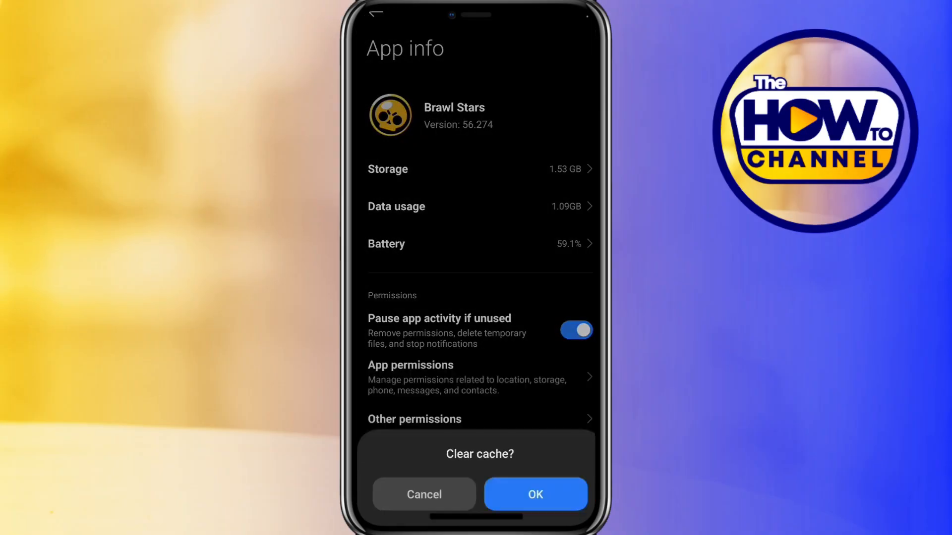
{"action": "left_click", "coordinate": [535, 494]}
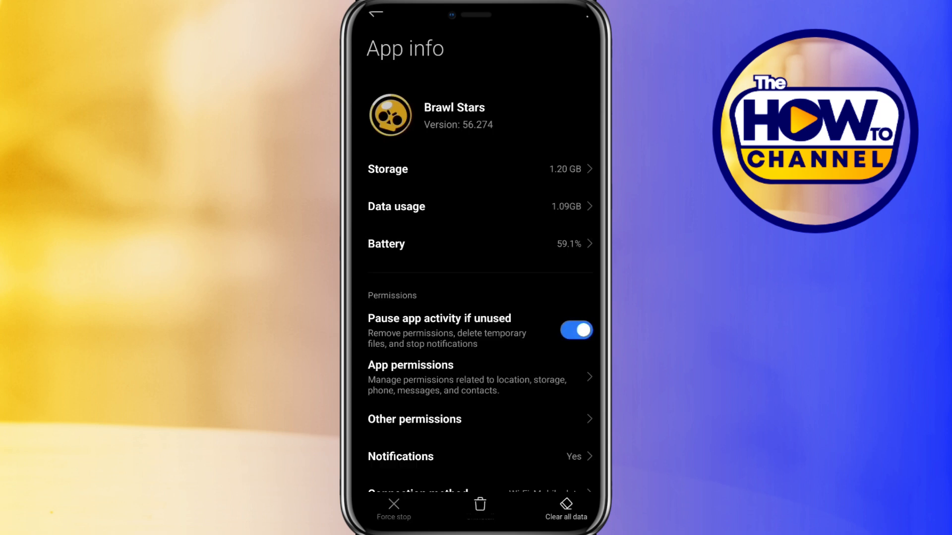
Find Battery and performance via the 'batt' search and clear its data.
{"action": "left_click", "coordinate": [377, 13]}
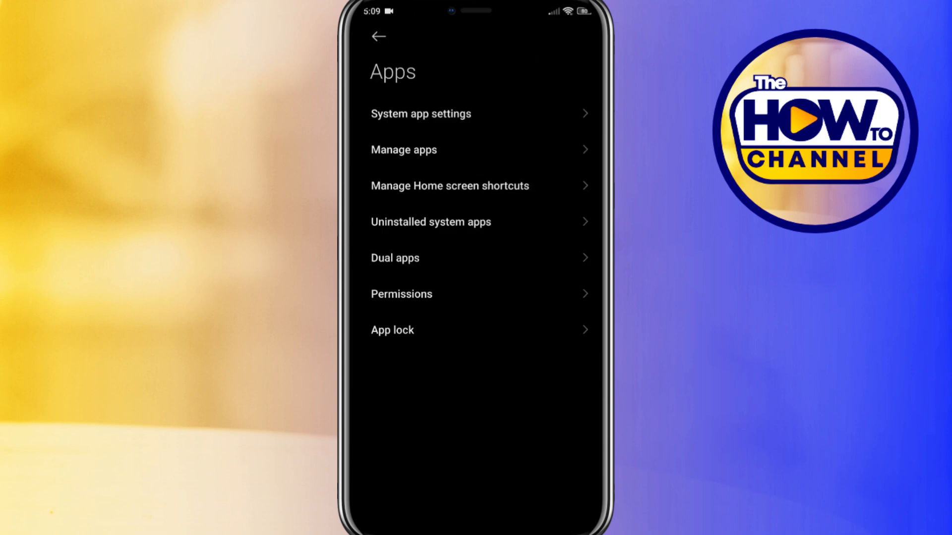
{"action": "type", "text": "batt"}
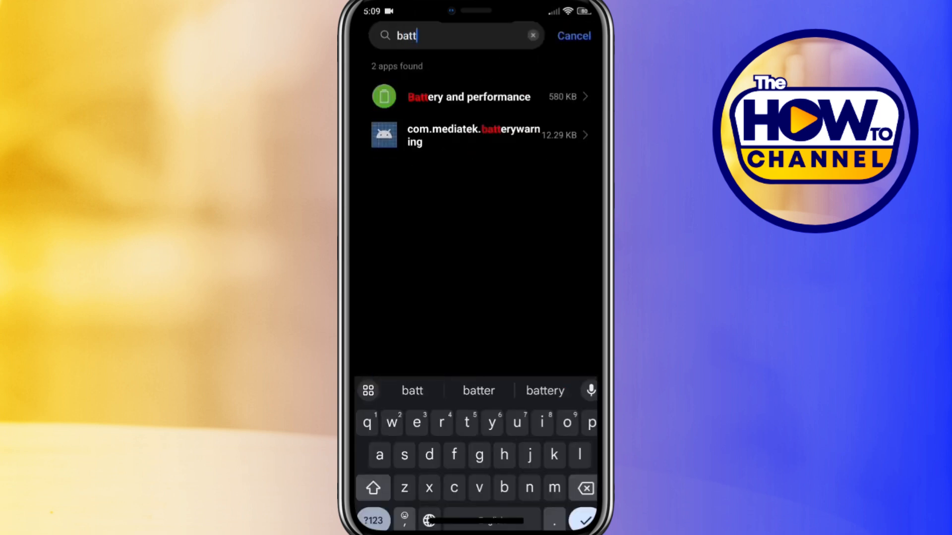
{"action": "left_click", "coordinate": [469, 96]}
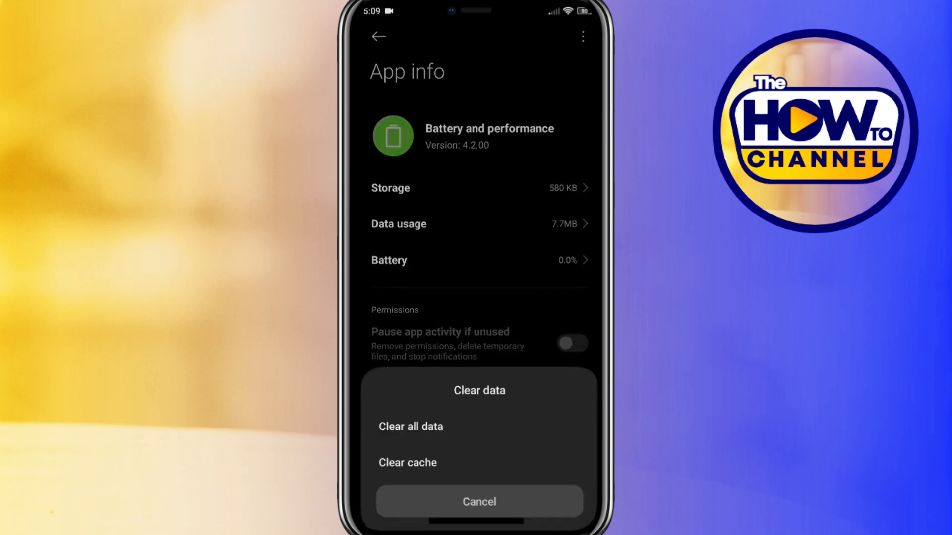
{"action": "left_click", "coordinate": [407, 462]}
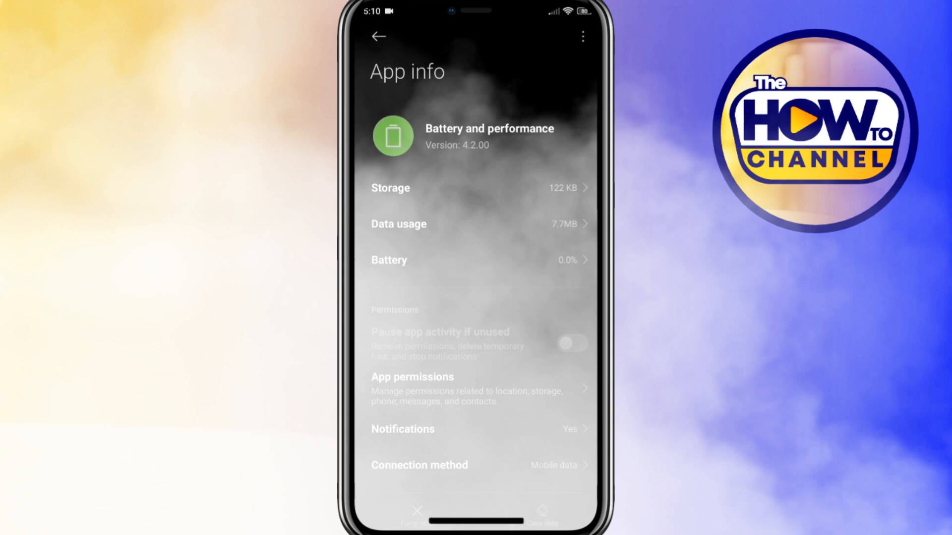